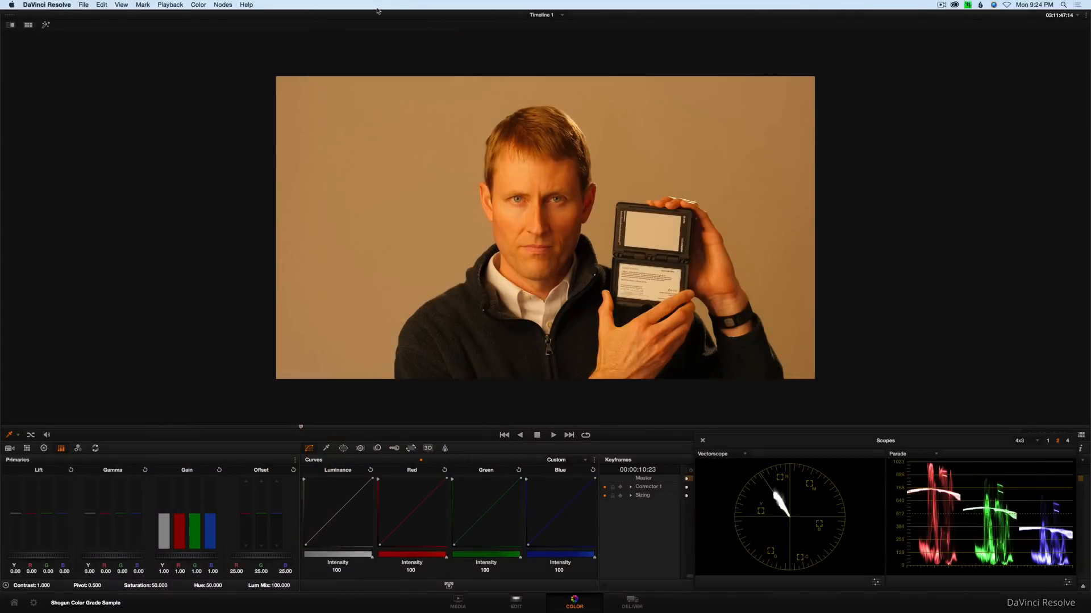
mouse_move(442, 417)
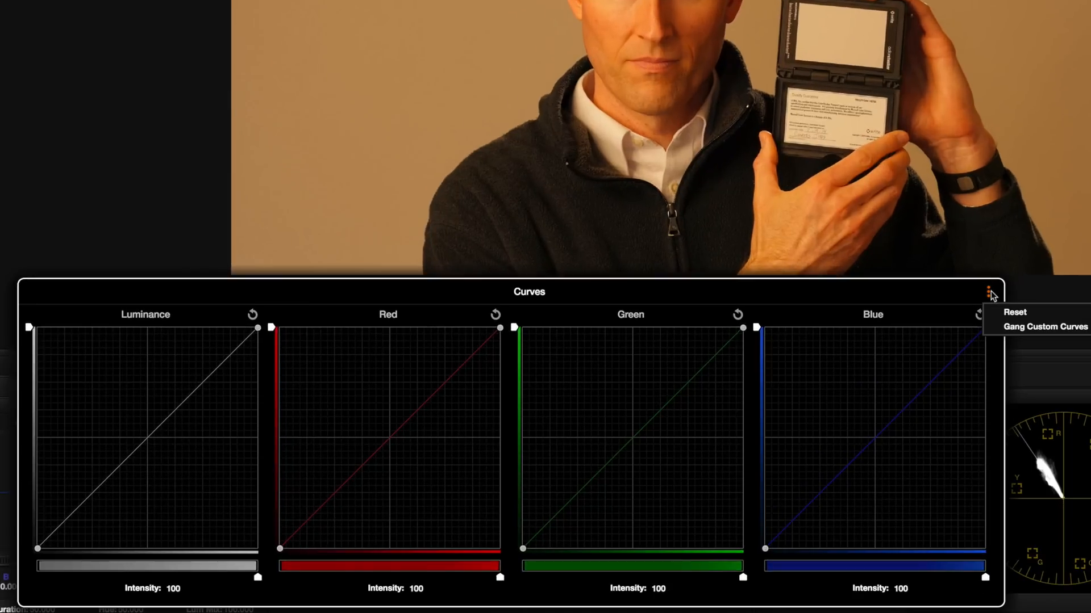
mouse_move(1043, 327)
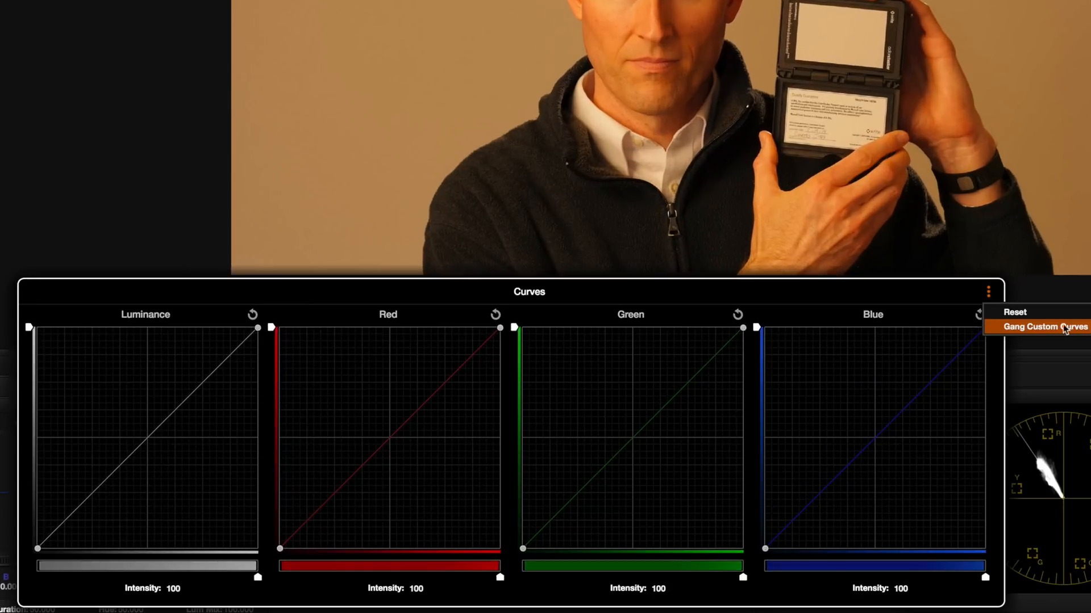
mouse_move(1001, 334)
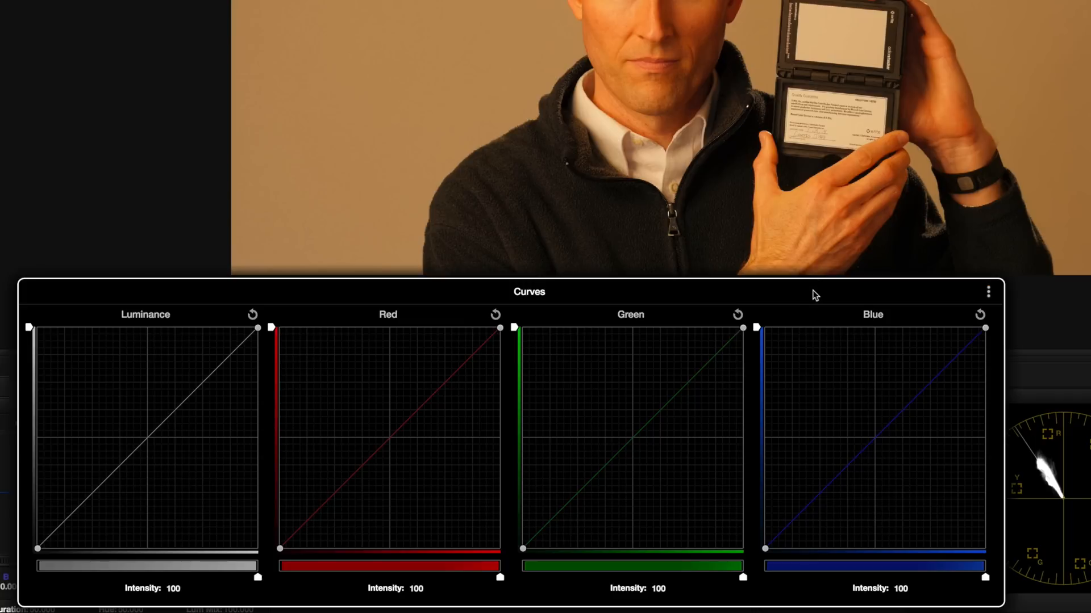
mouse_move(446, 395)
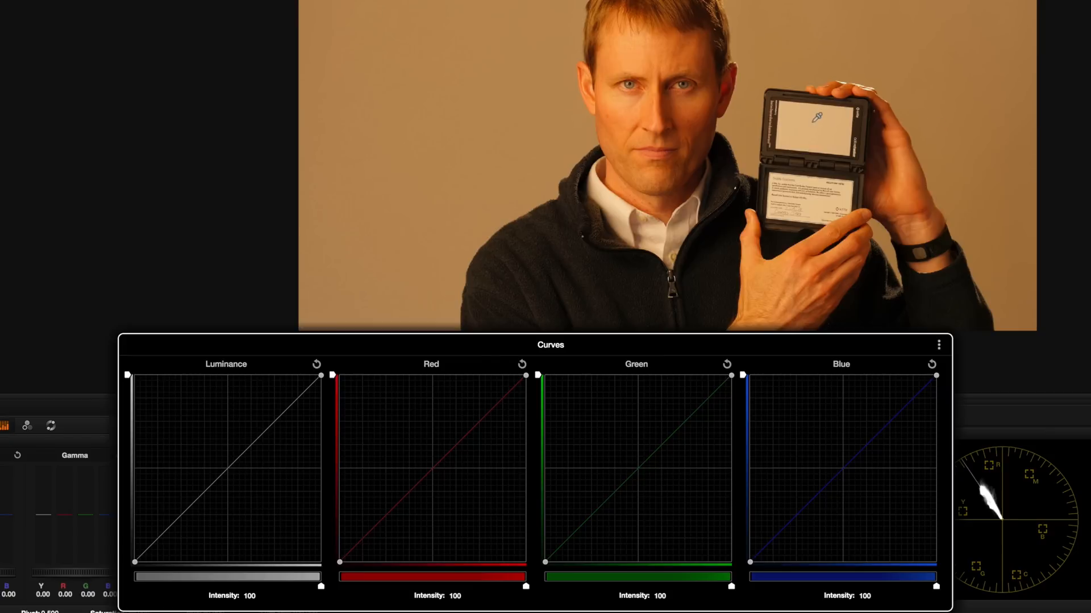
mouse_move(916, 75)
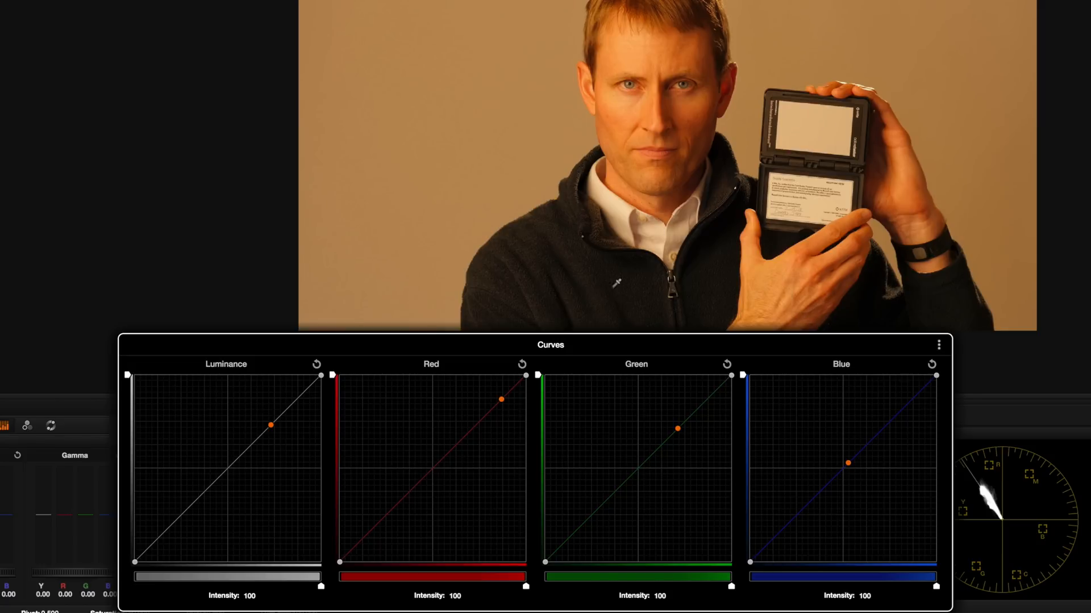
mouse_move(782, 117)
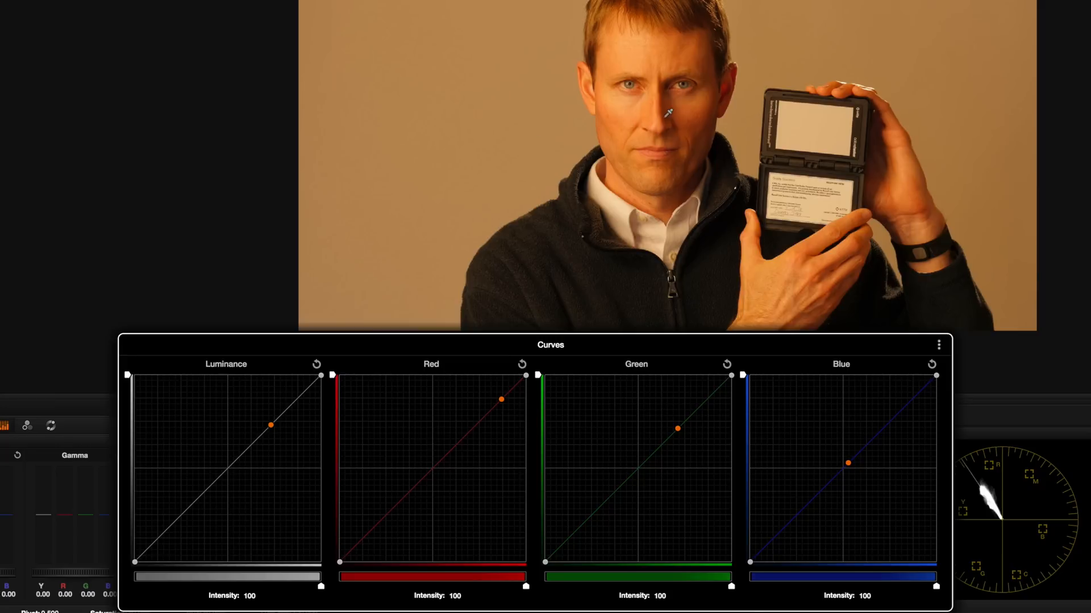
mouse_move(761, 297)
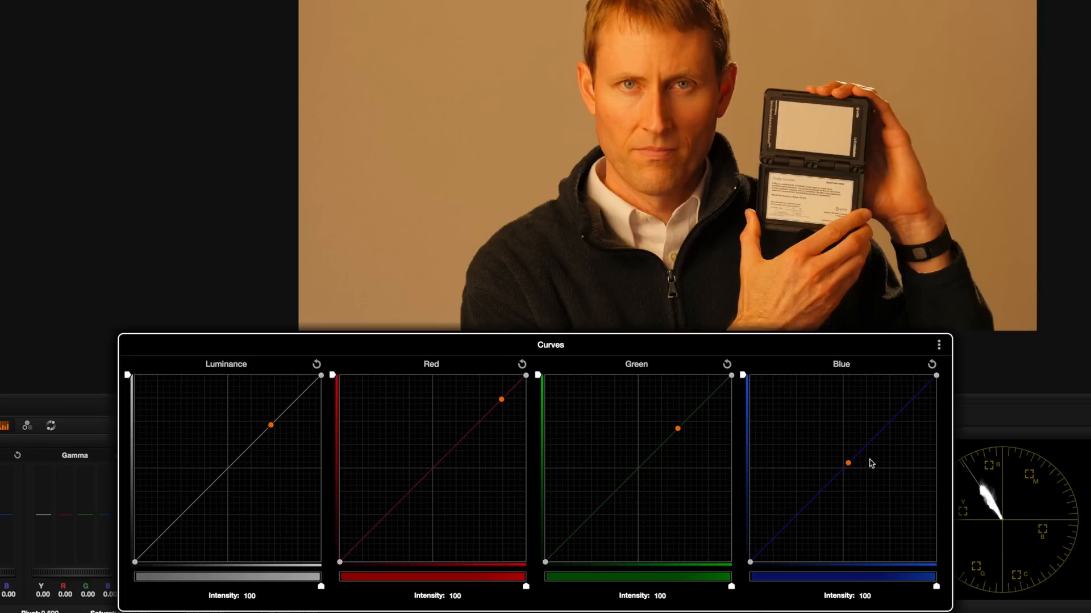
mouse_move(852, 468)
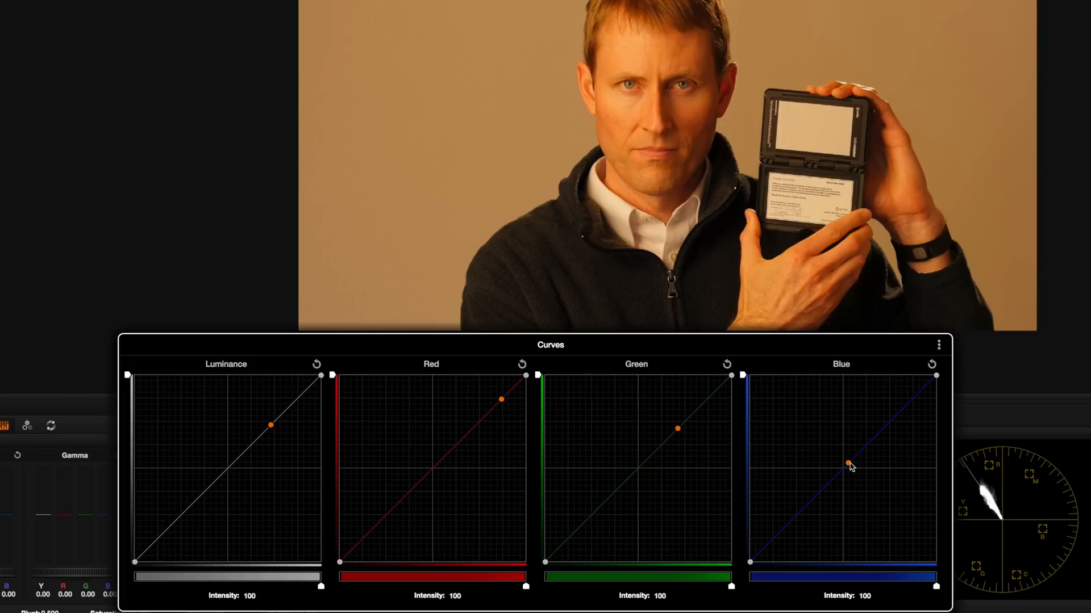
mouse_move(852, 452)
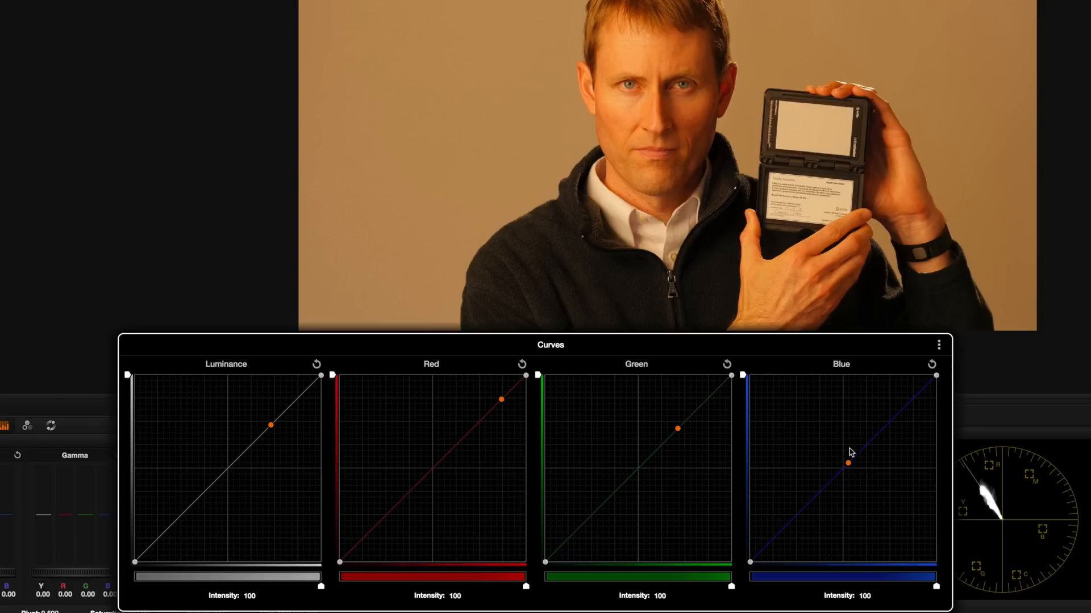
mouse_move(867, 450)
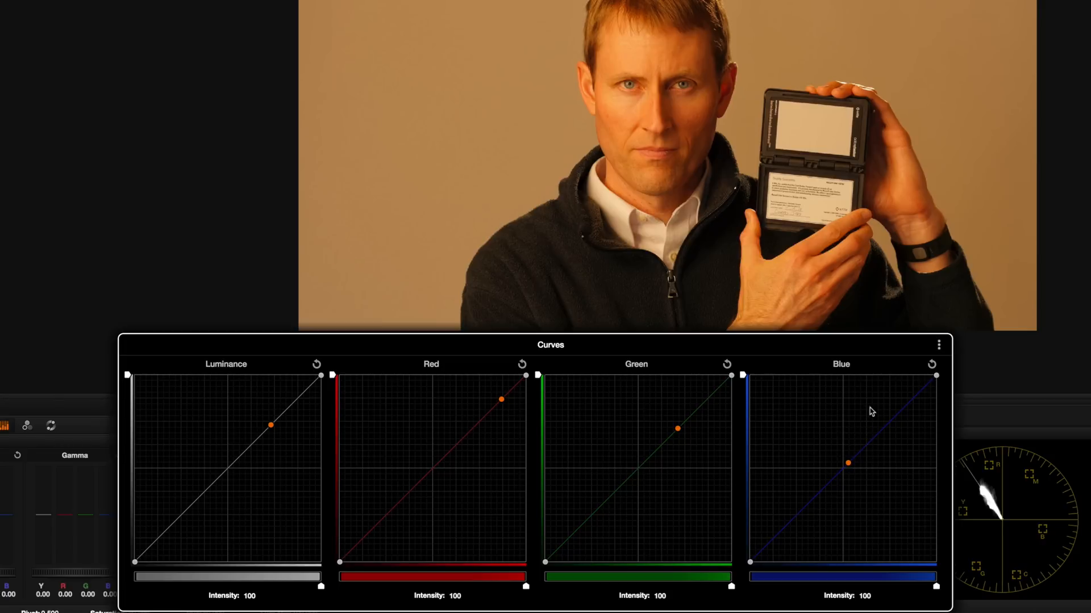
mouse_move(725, 416)
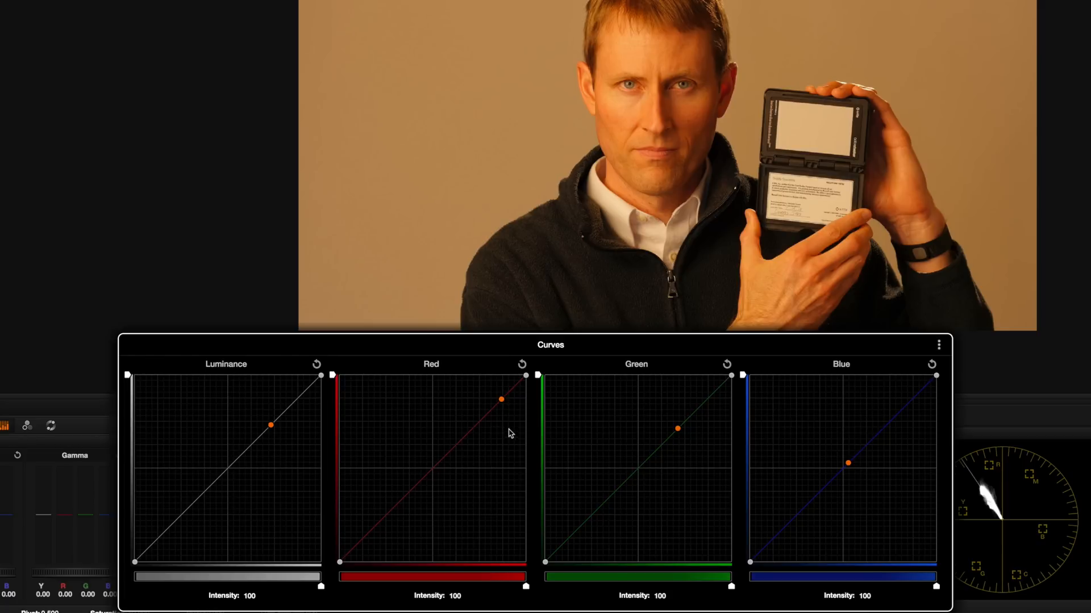
mouse_move(502, 465)
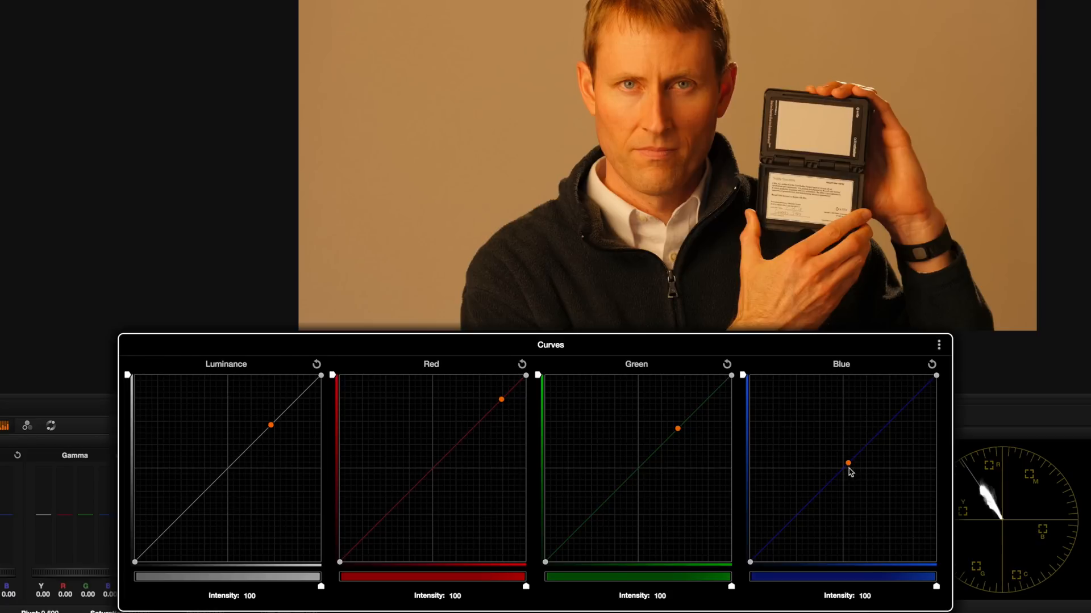
mouse_move(682, 399)
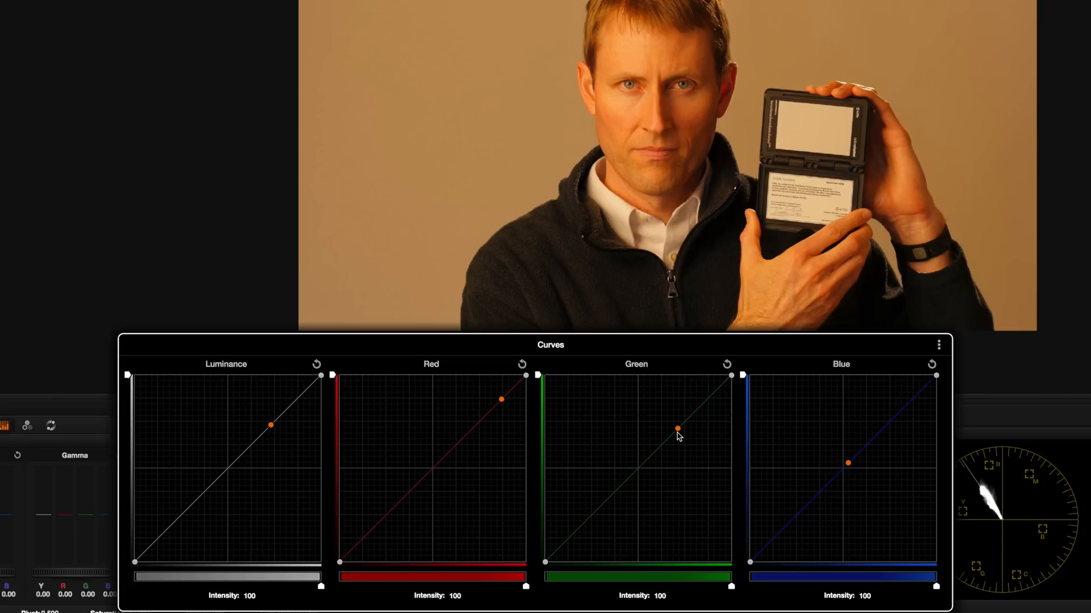
mouse_move(784, 456)
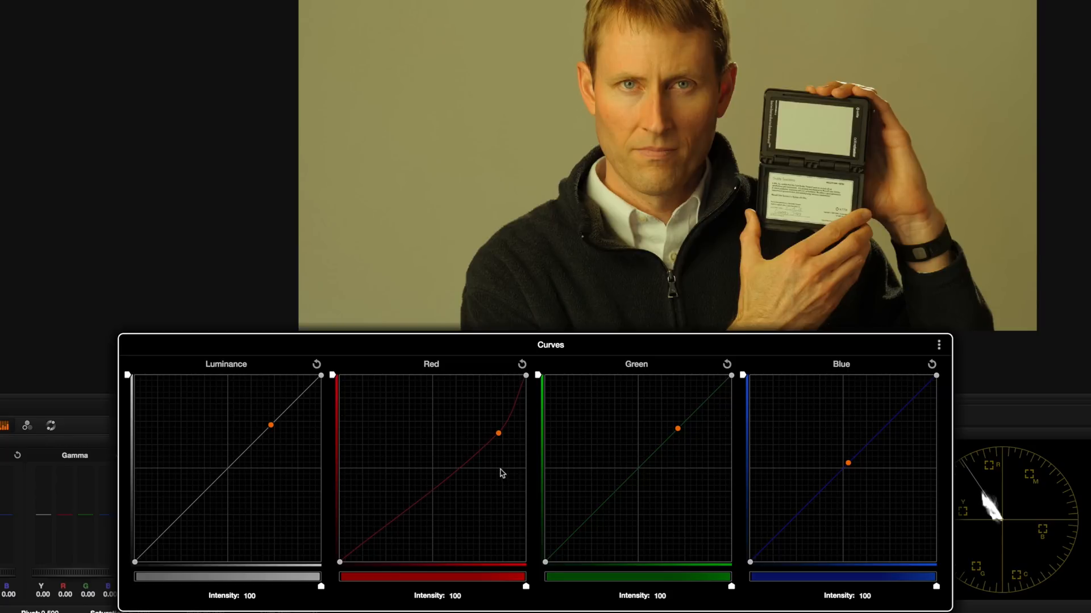
mouse_move(574, 452)
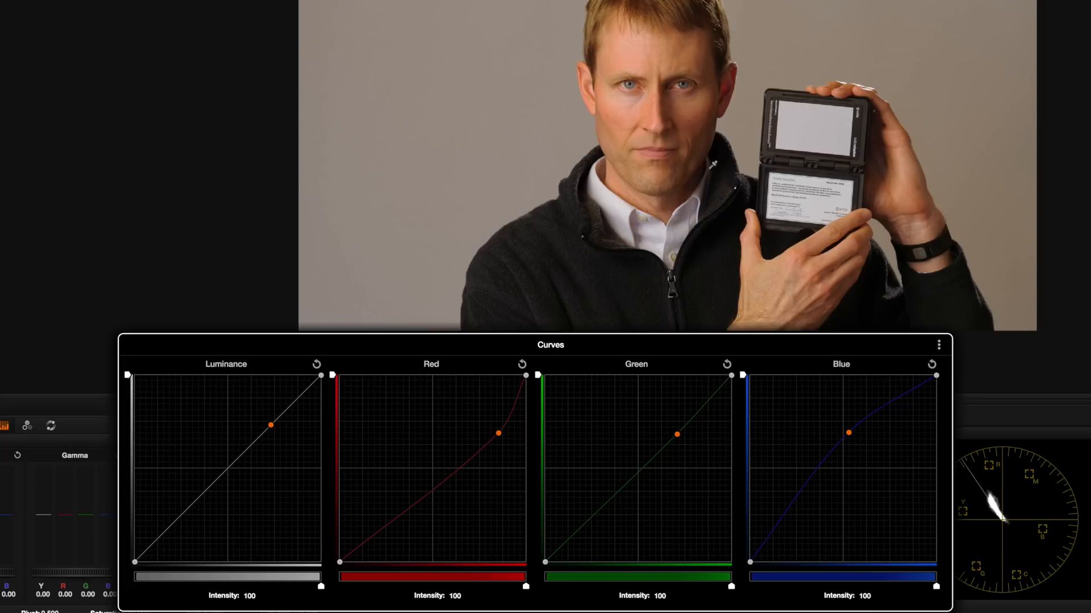
mouse_move(617, 208)
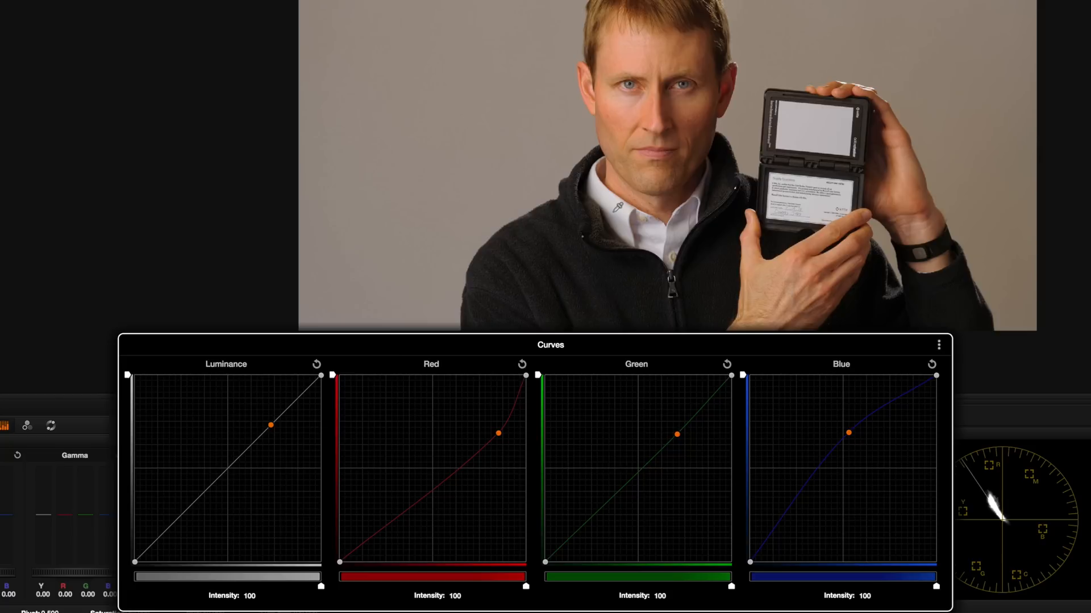
mouse_move(506, 147)
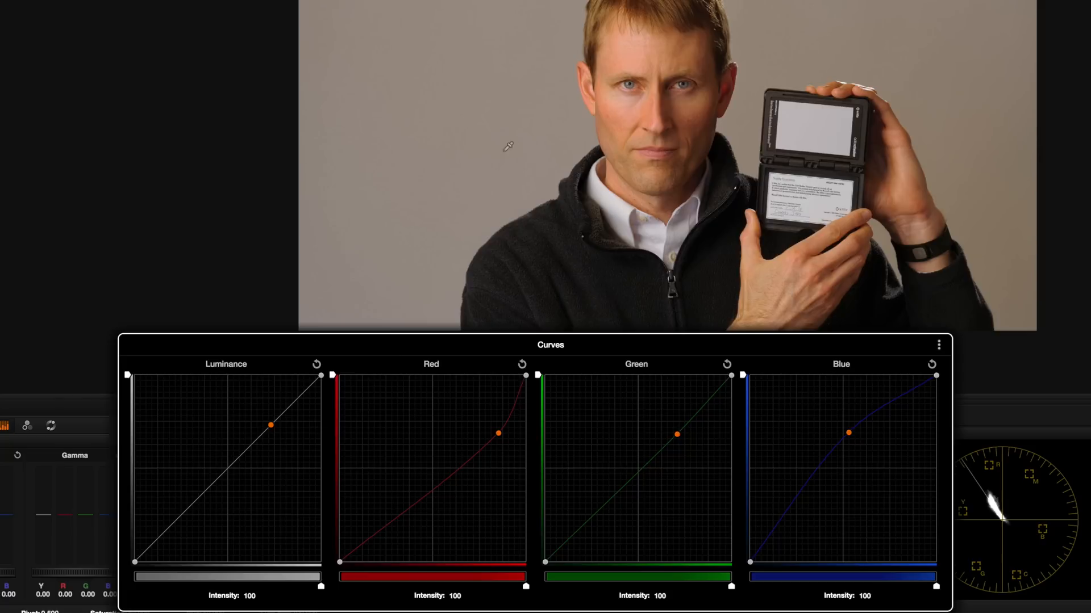
mouse_move(623, 208)
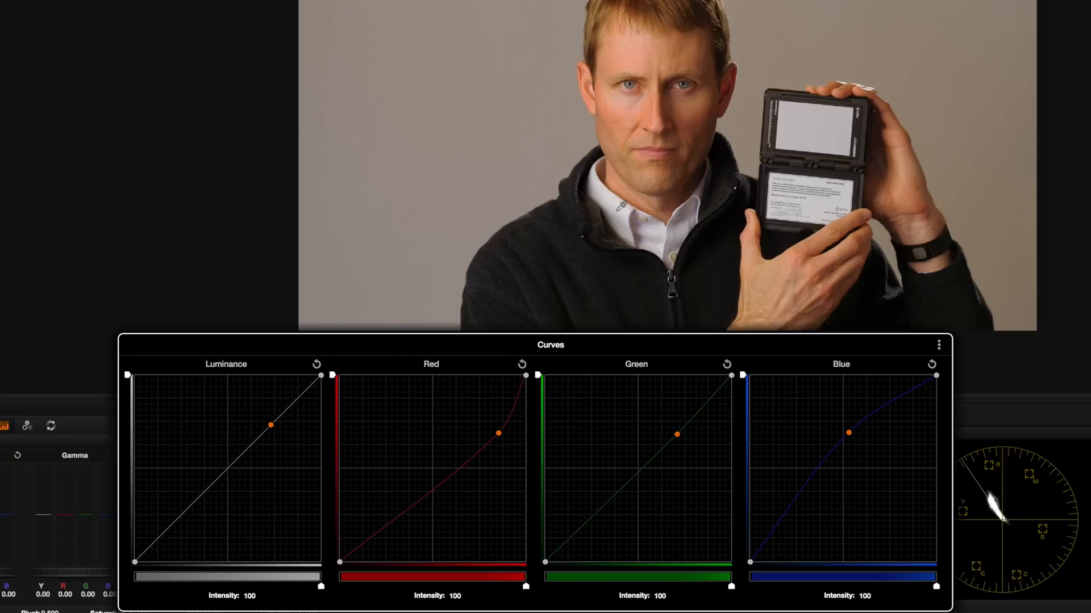
mouse_move(563, 163)
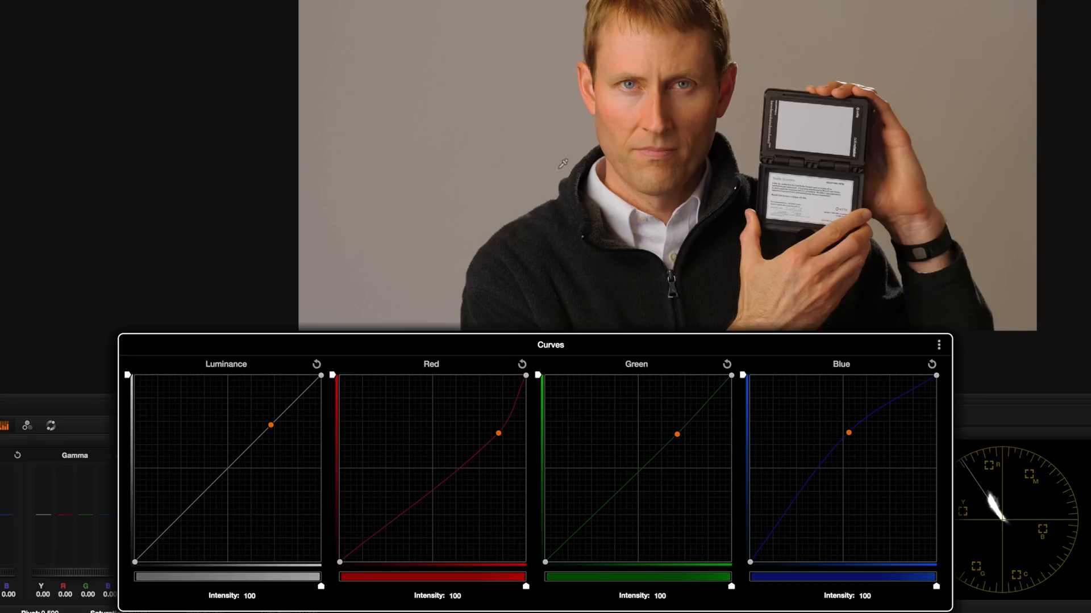
mouse_move(622, 209)
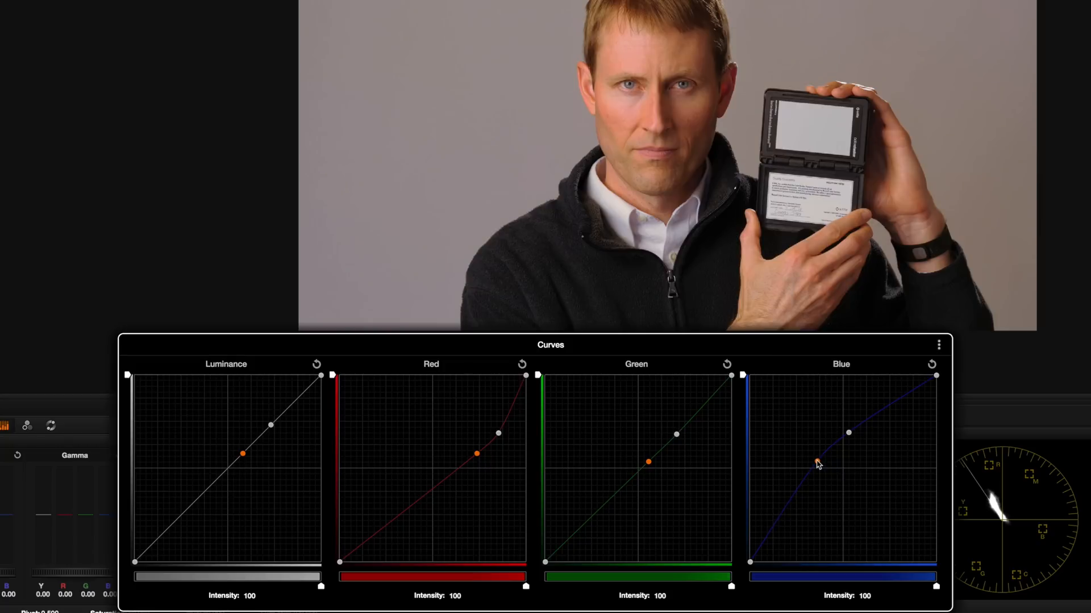
mouse_move(479, 456)
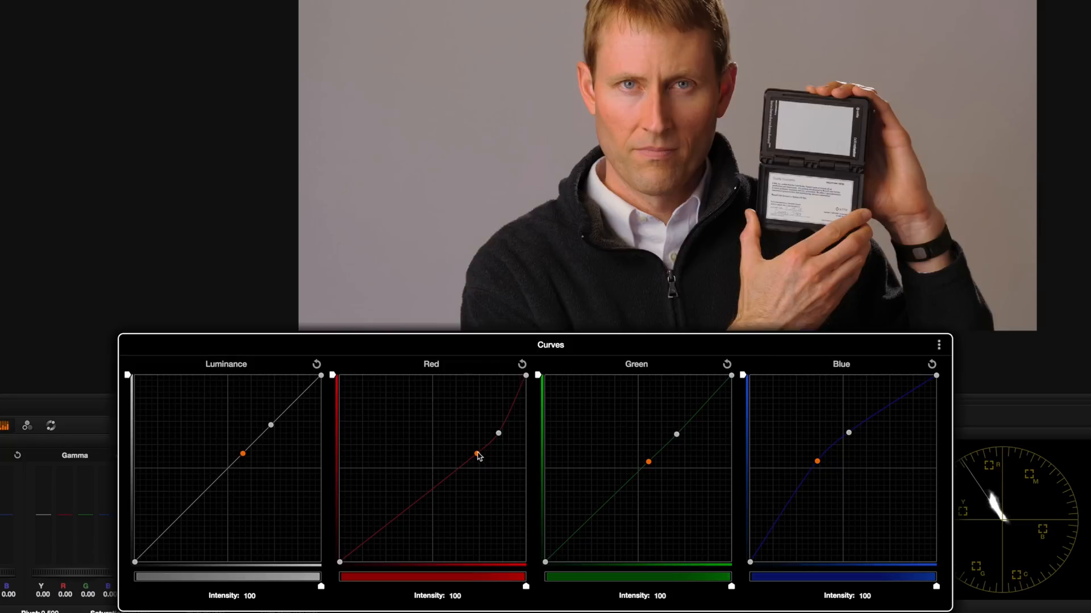
mouse_move(478, 457)
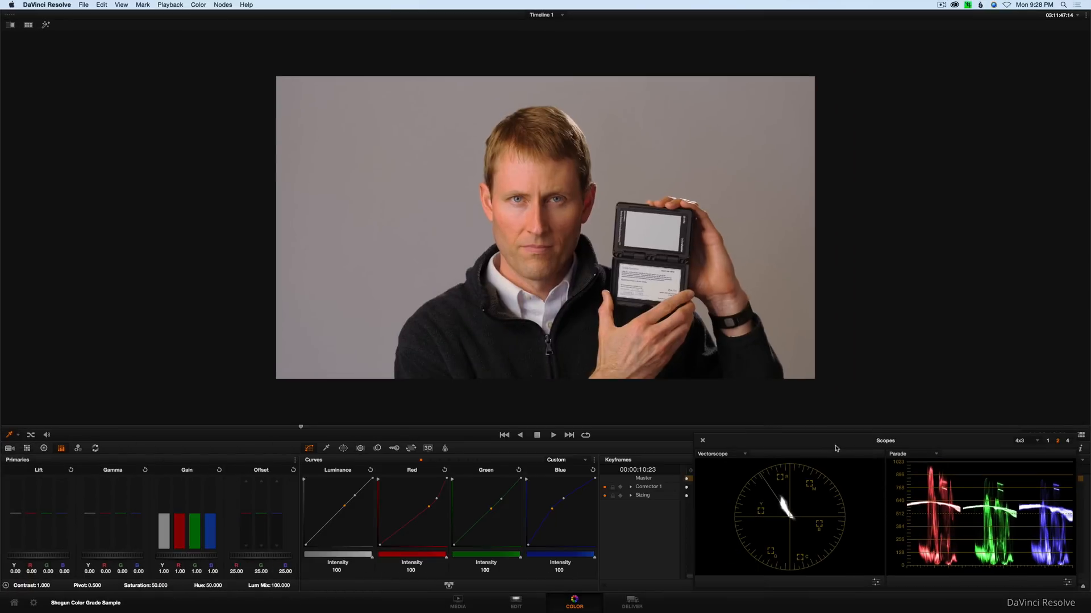
mouse_move(444, 511)
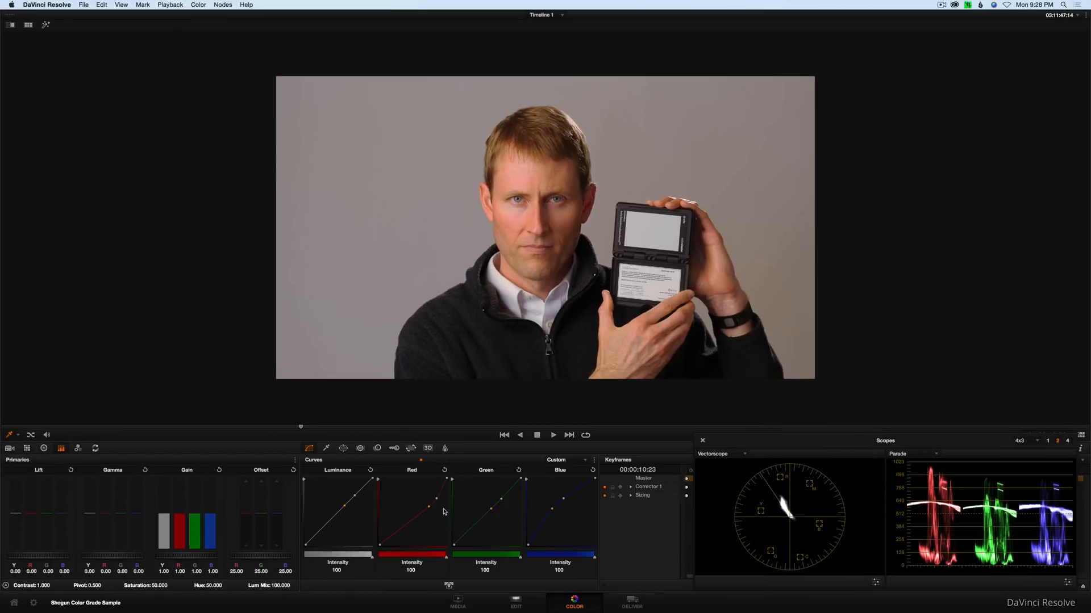
mouse_move(465, 500)
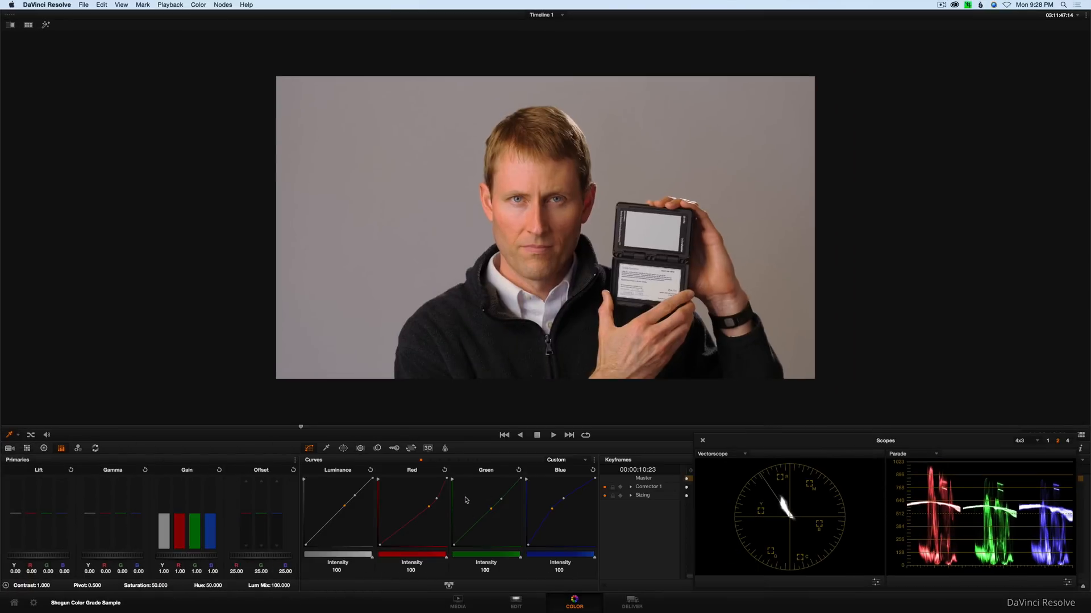